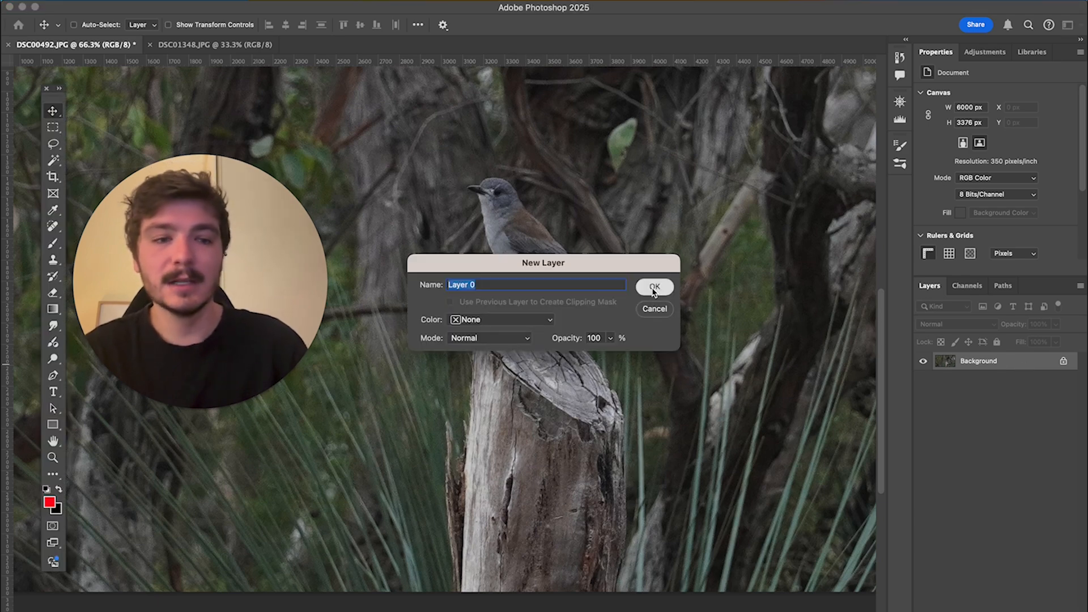
Step: Convert the Background into Layer 0 and duplicate it as Layer 0 copy
left_click(653, 288)
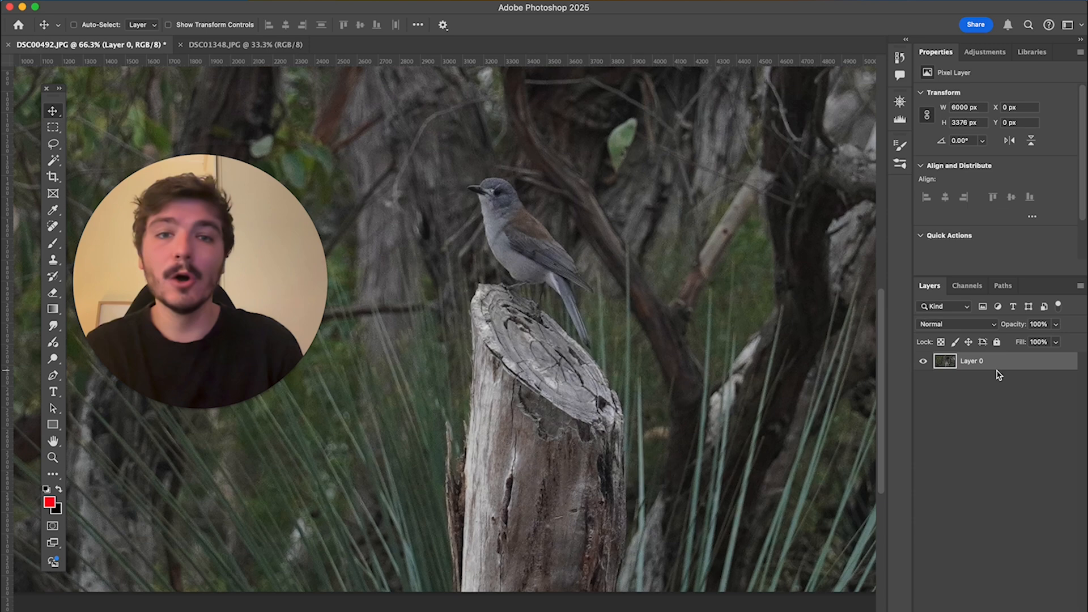
key("cmd+j")
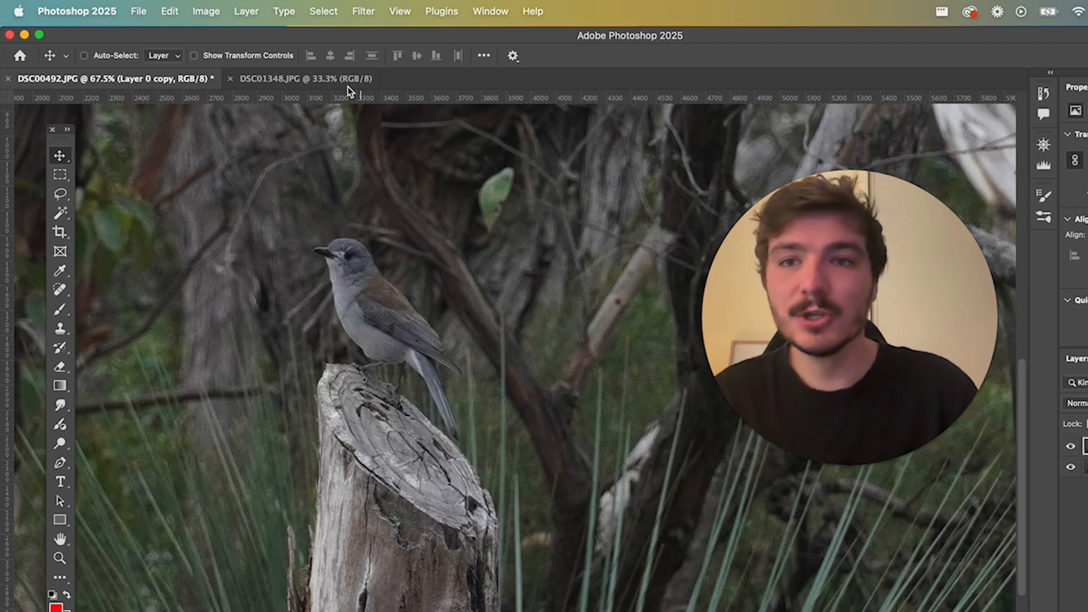
Step: Open Filter > Noise > Reduce Noise on the Layer 0 copy
left_click(362, 11)
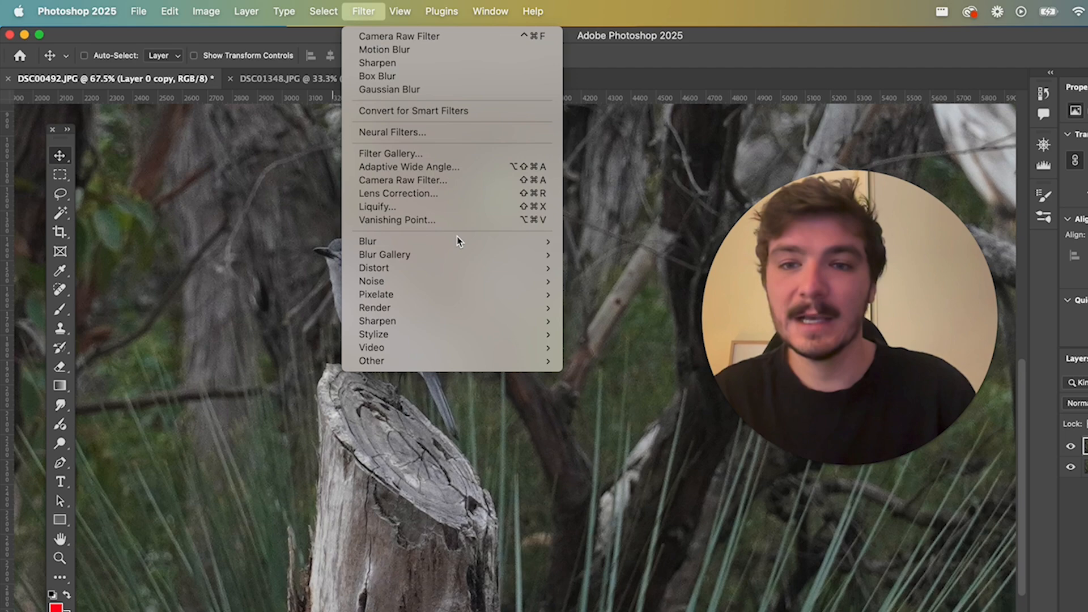
mouse_move(371, 281)
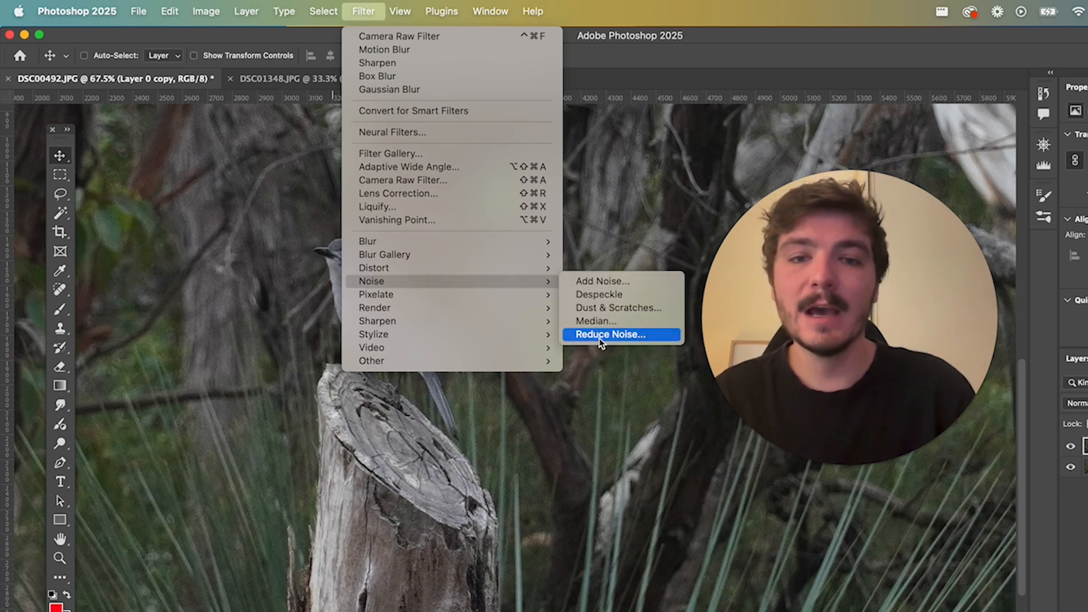
left_click(609, 334)
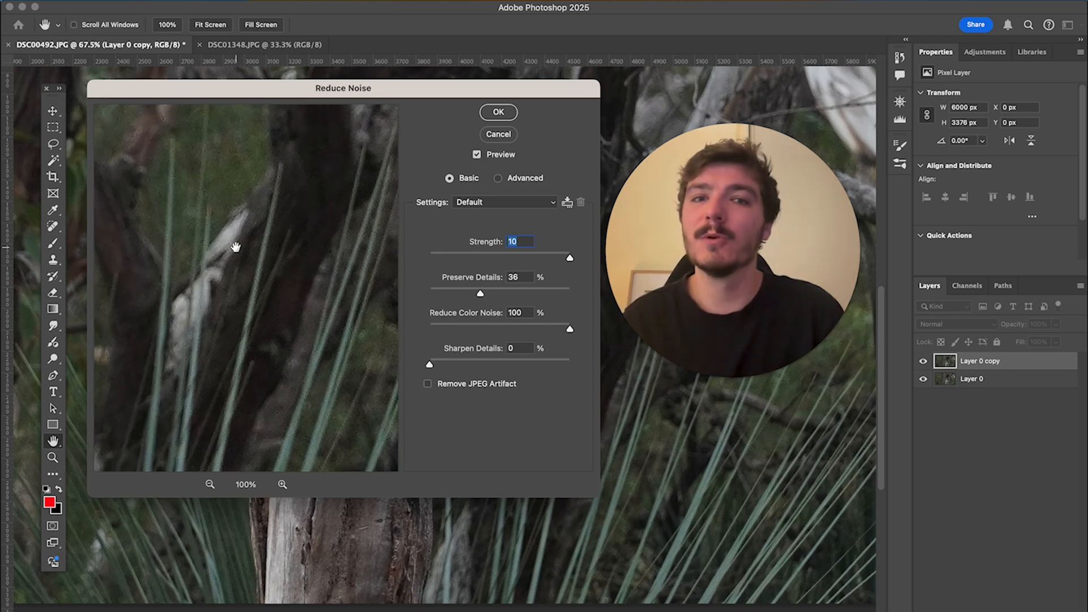
Step: Apply Reduce Noise with strength 8 and Preserve Details 10%, with the bird in preview
left_click_drag(569, 258, 429, 258)
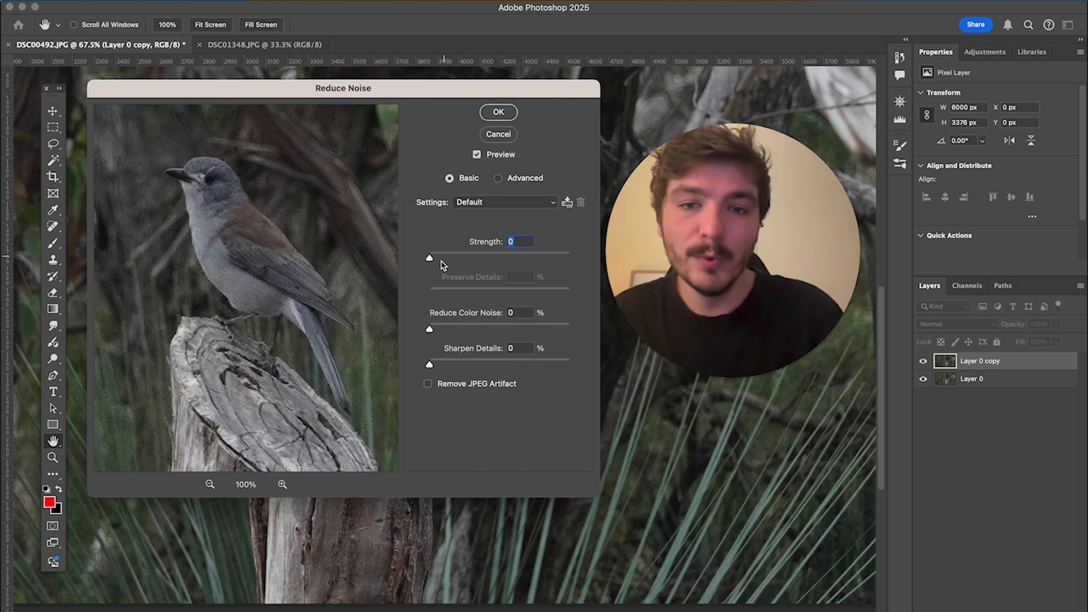
left_click_drag(428, 257, 522, 257)
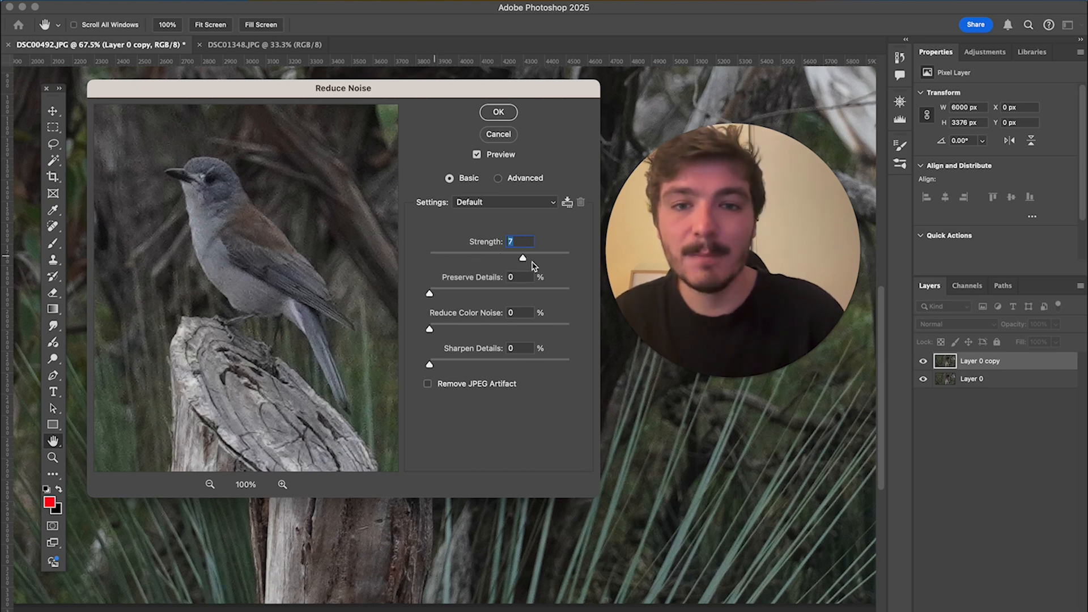
left_click_drag(522, 259, 569, 259)
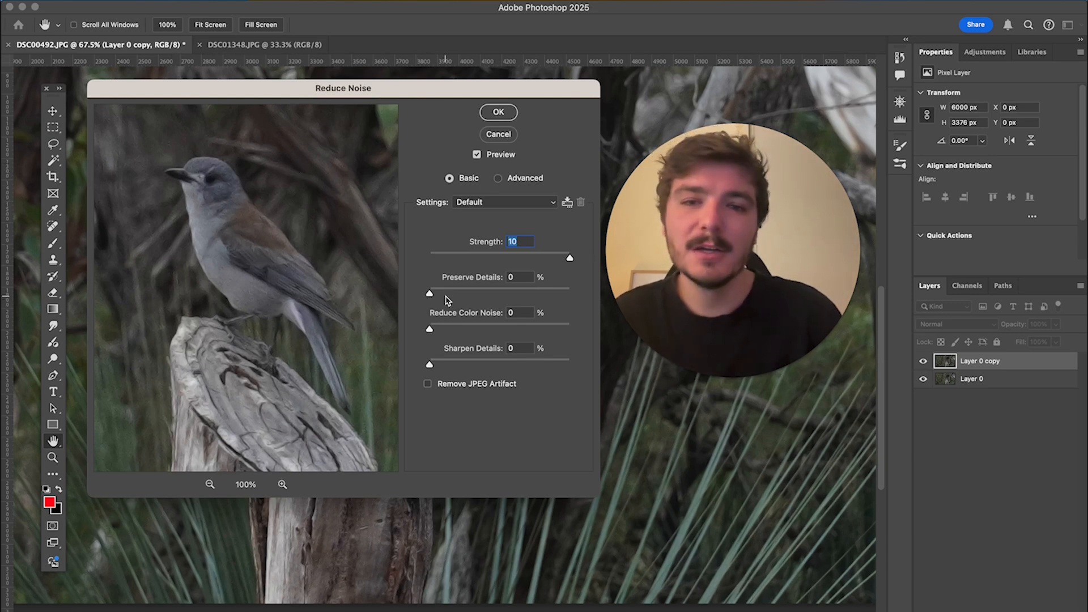
left_click_drag(429, 293, 570, 292)
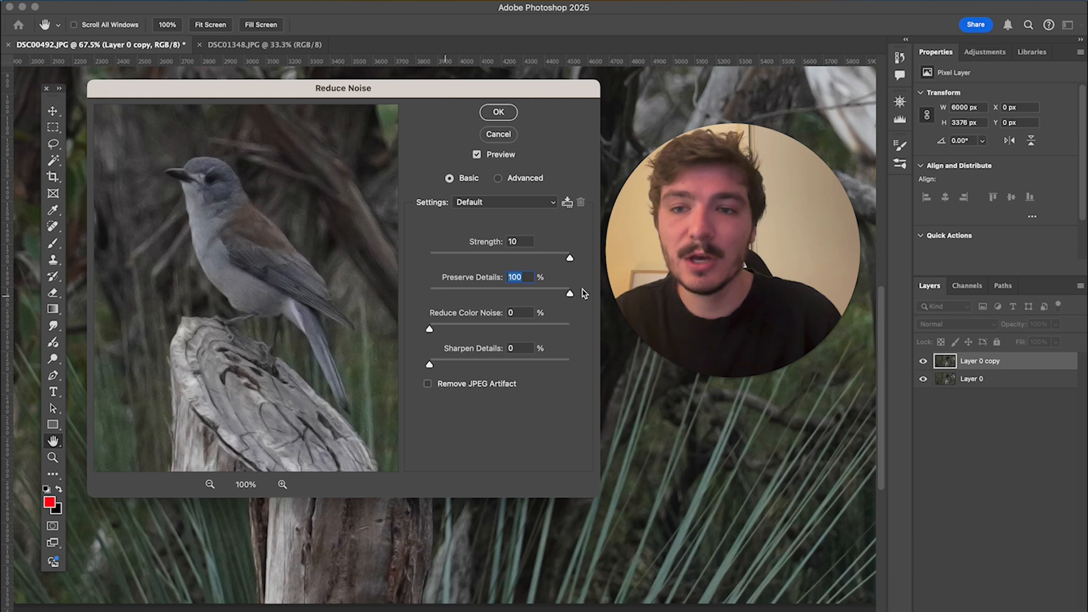
mouse_move(330, 163)
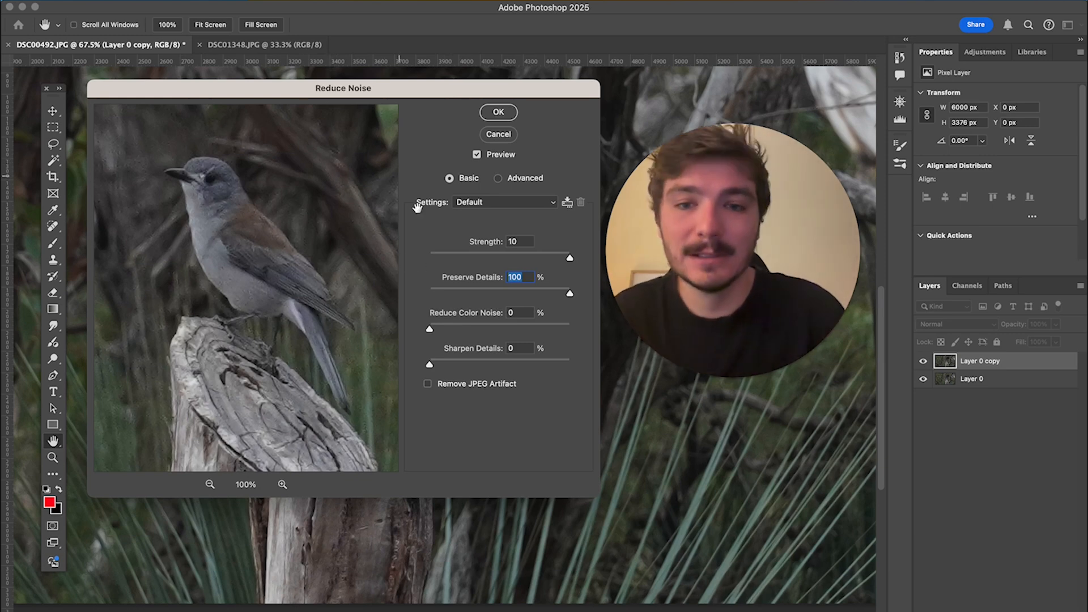
left_click_drag(568, 293, 442, 294)
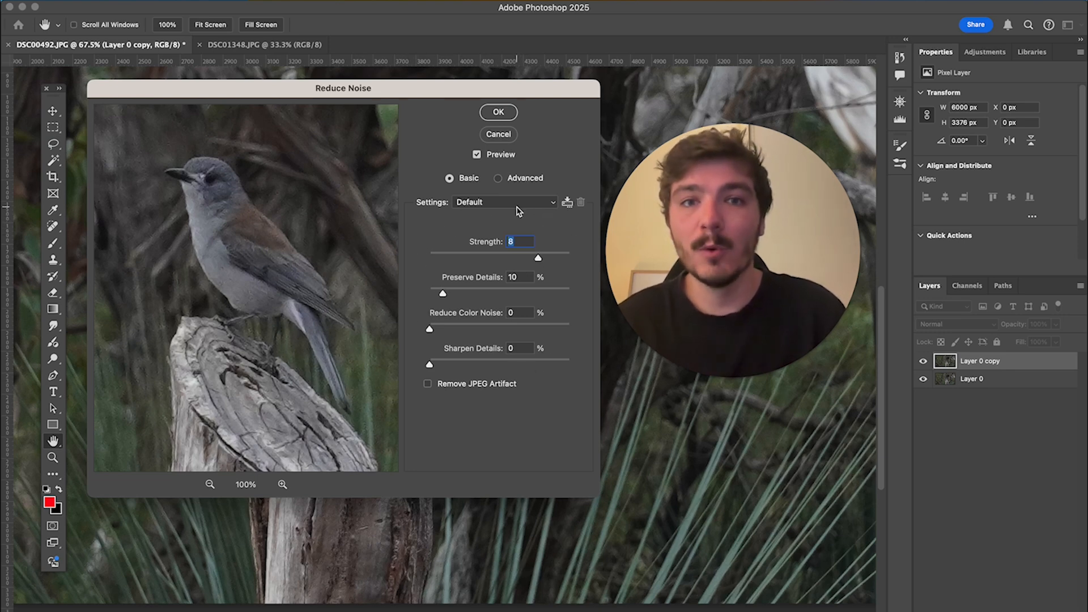
left_click(497, 112)
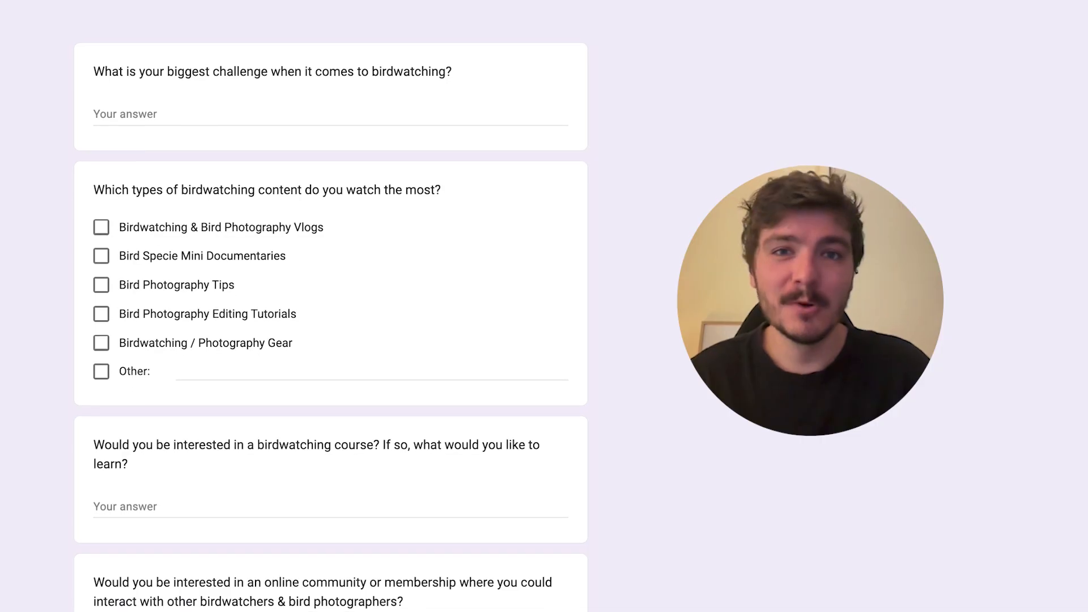
scroll("down", 3)
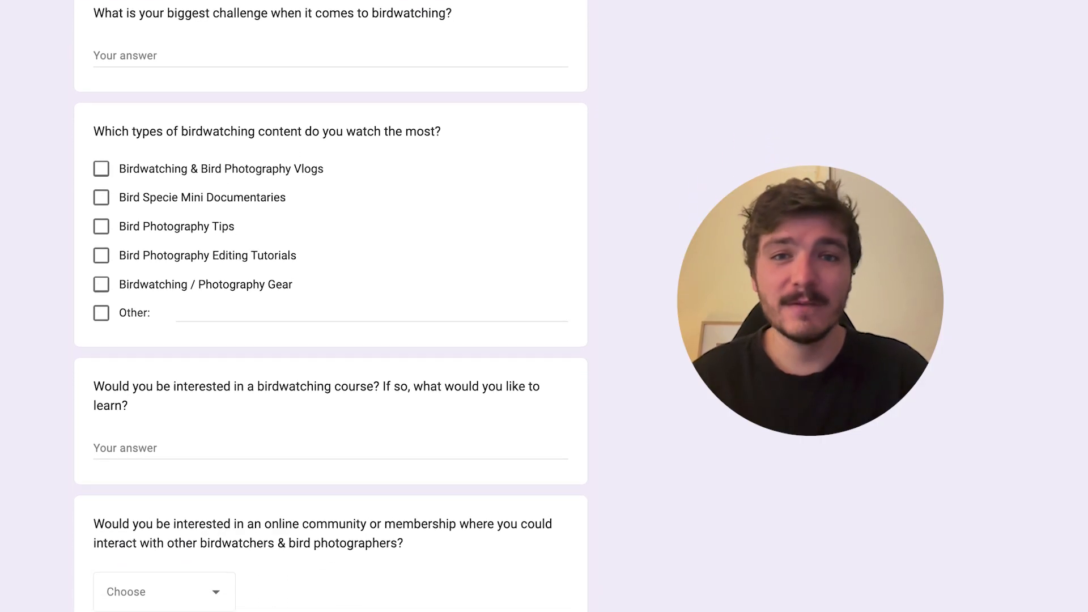
scroll("down", 3)
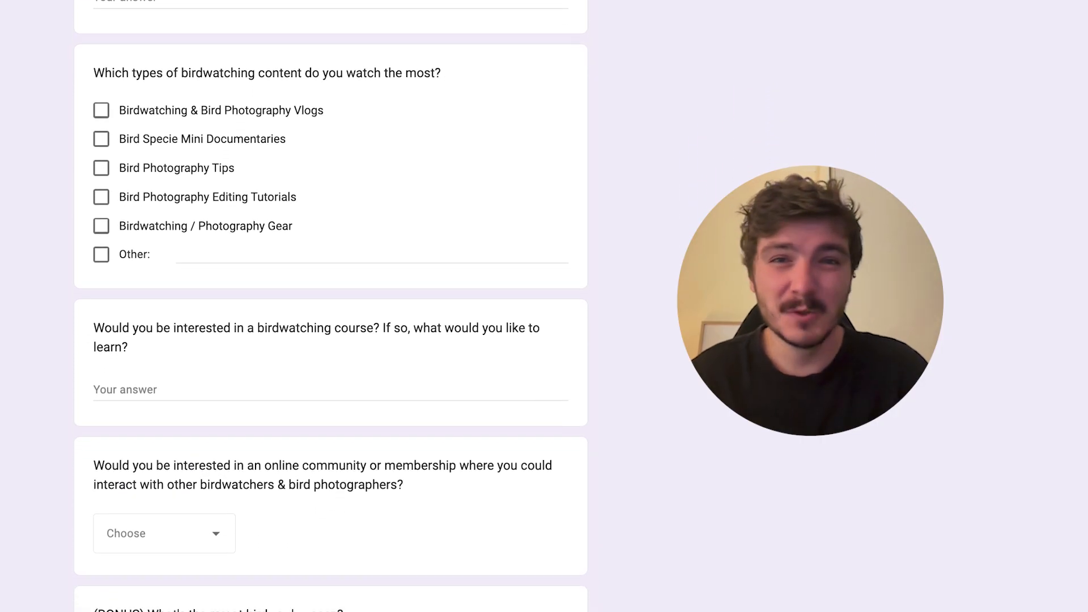
scroll("down", 3)
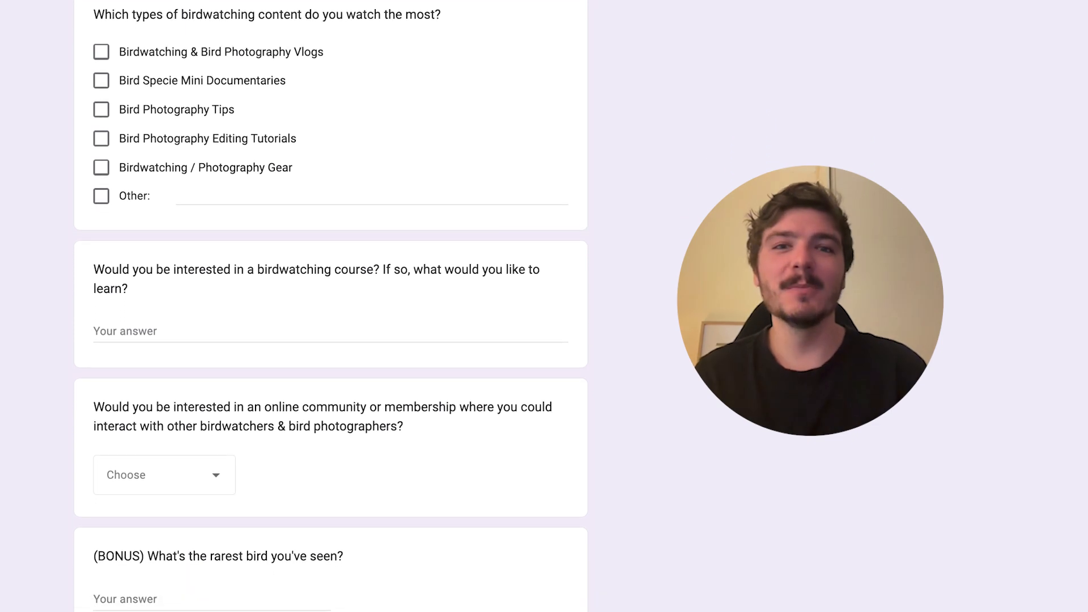
scroll("down", 3)
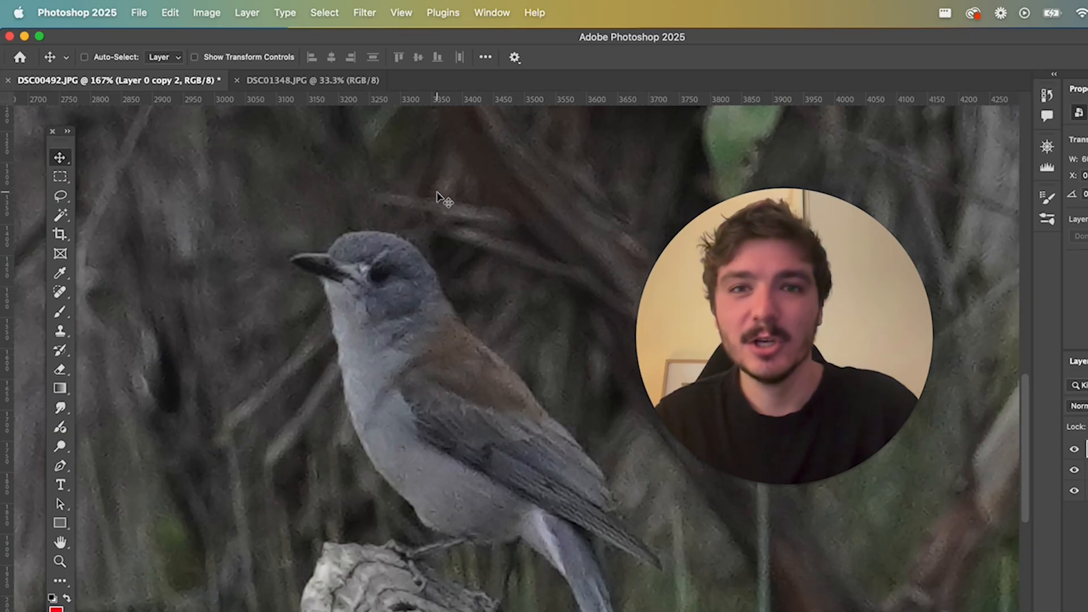
Step: Open the Filter menu on the Layer 0 copy 2 smart object
left_click(364, 13)
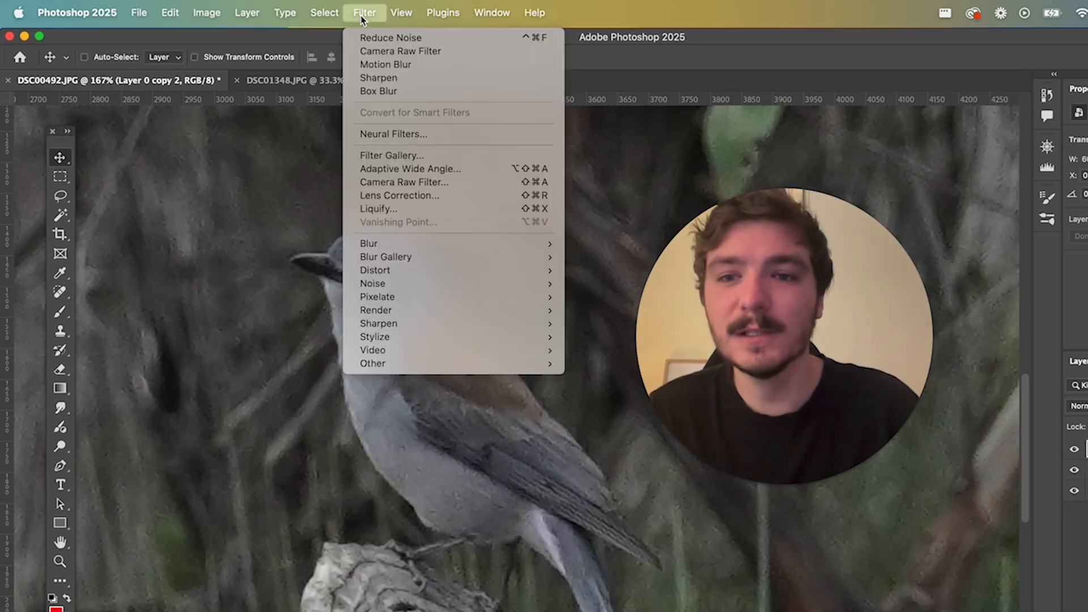
mouse_move(369, 243)
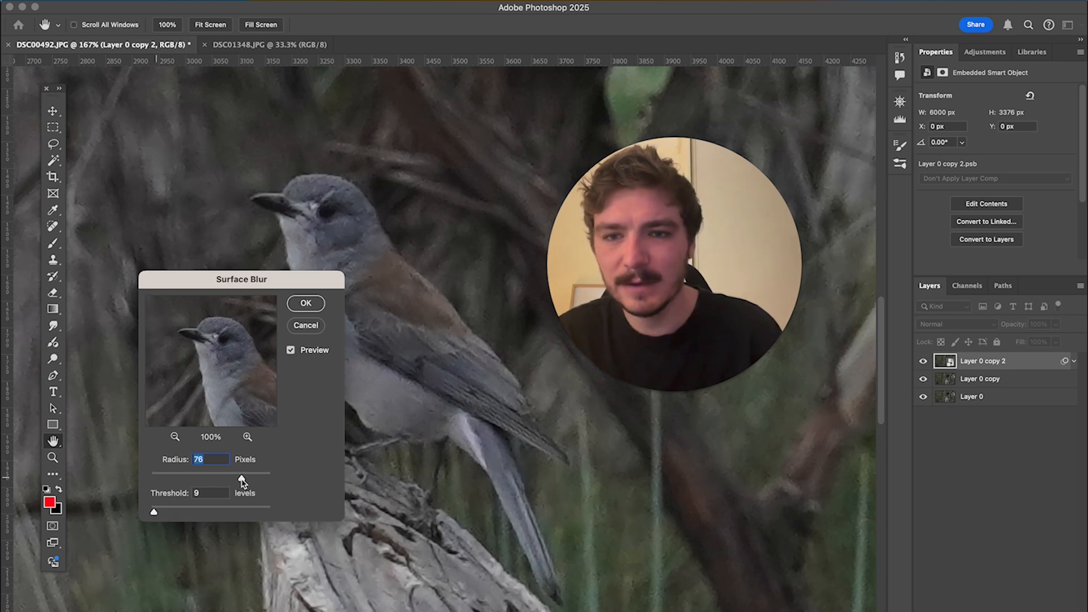
Step: Apply Surface Blur with radius 7 and threshold 9 as a smart filter
left_click_drag(229, 477, 271, 477)
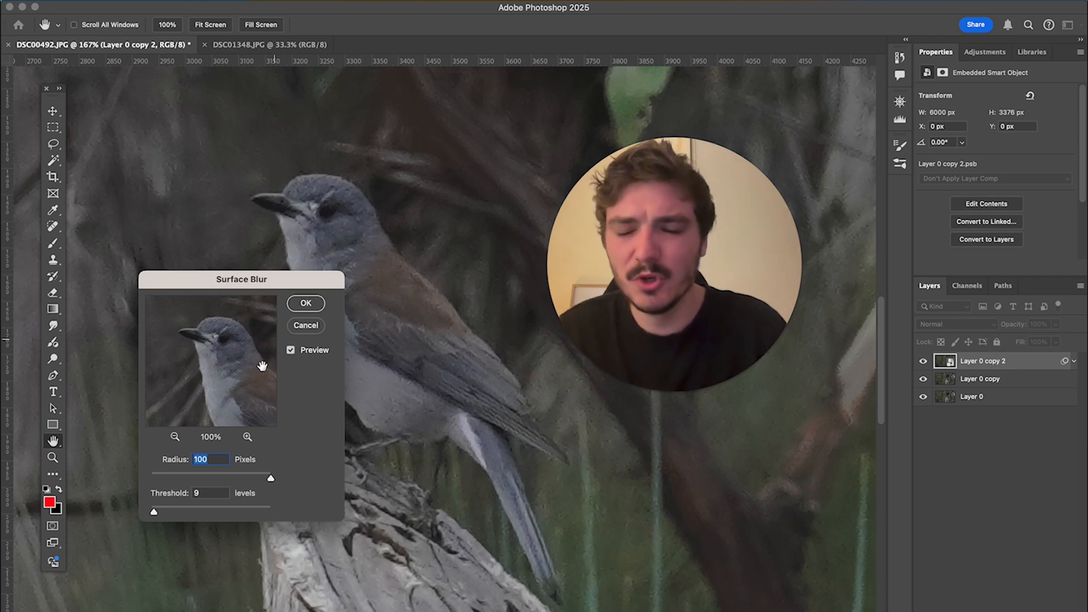
left_click_drag(270, 477, 167, 477)
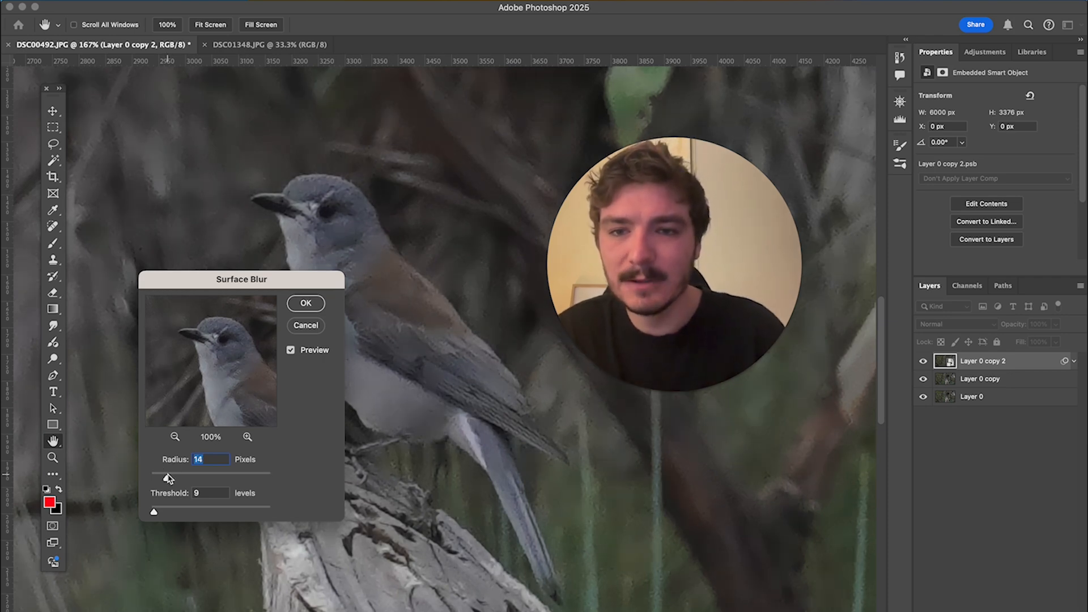
left_click_drag(167, 479, 161, 478)
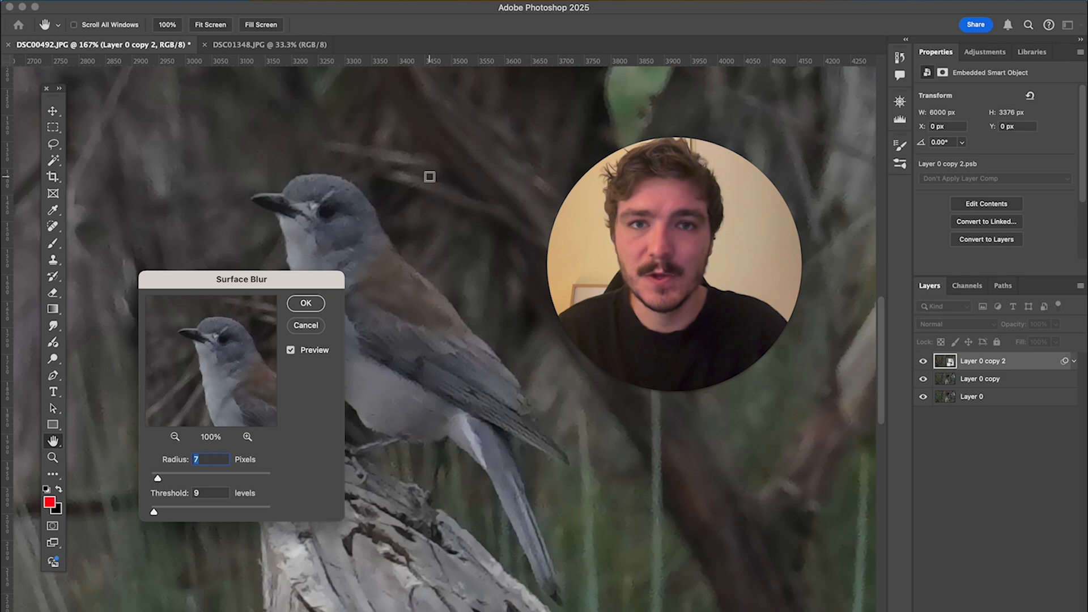
left_click(305, 303)
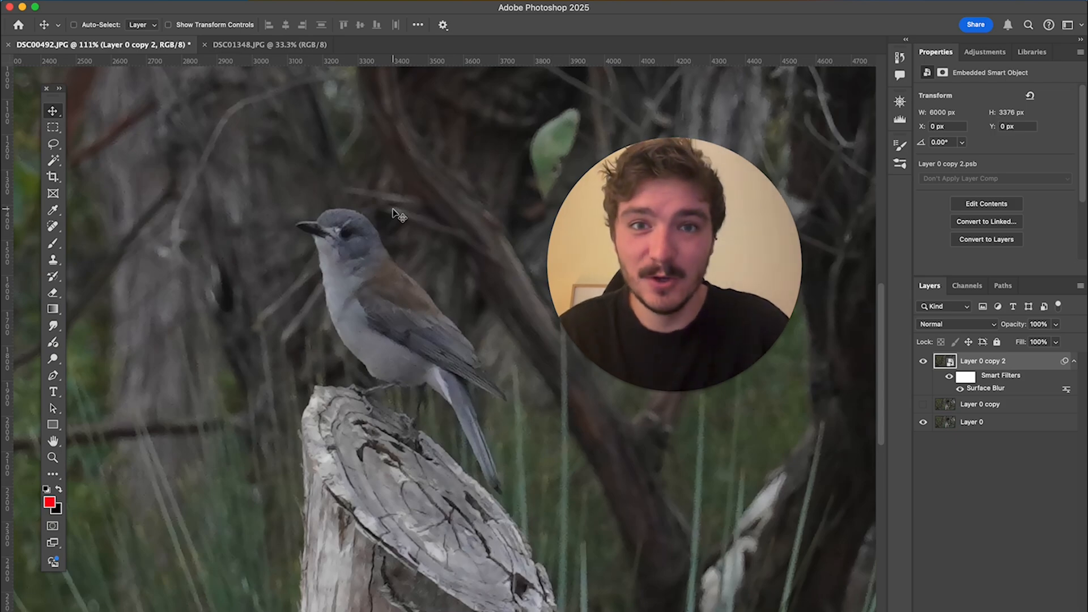
key("Tab")
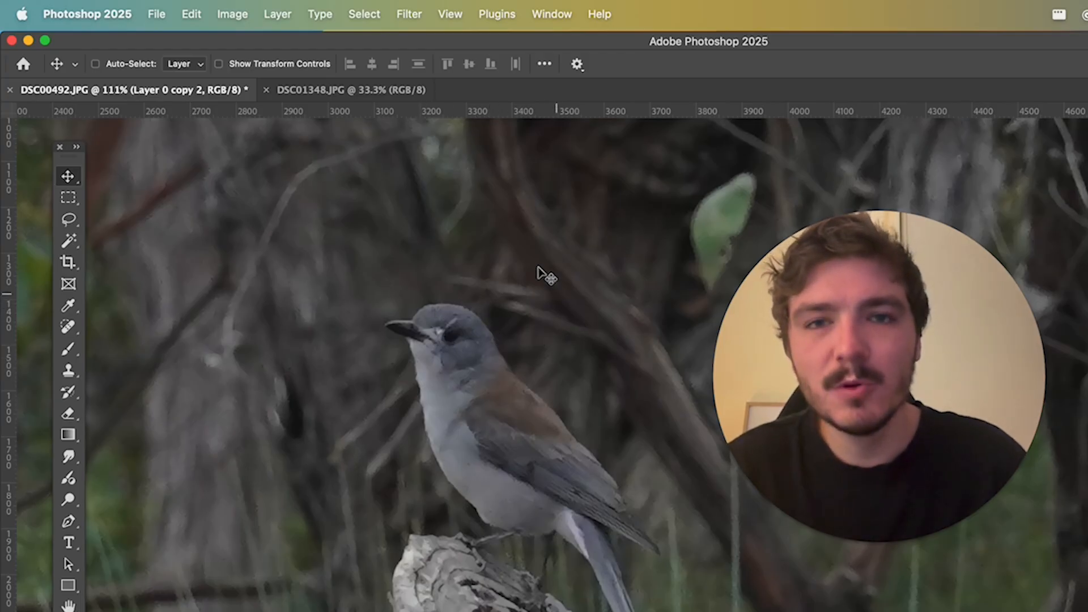
mouse_move(528, 270)
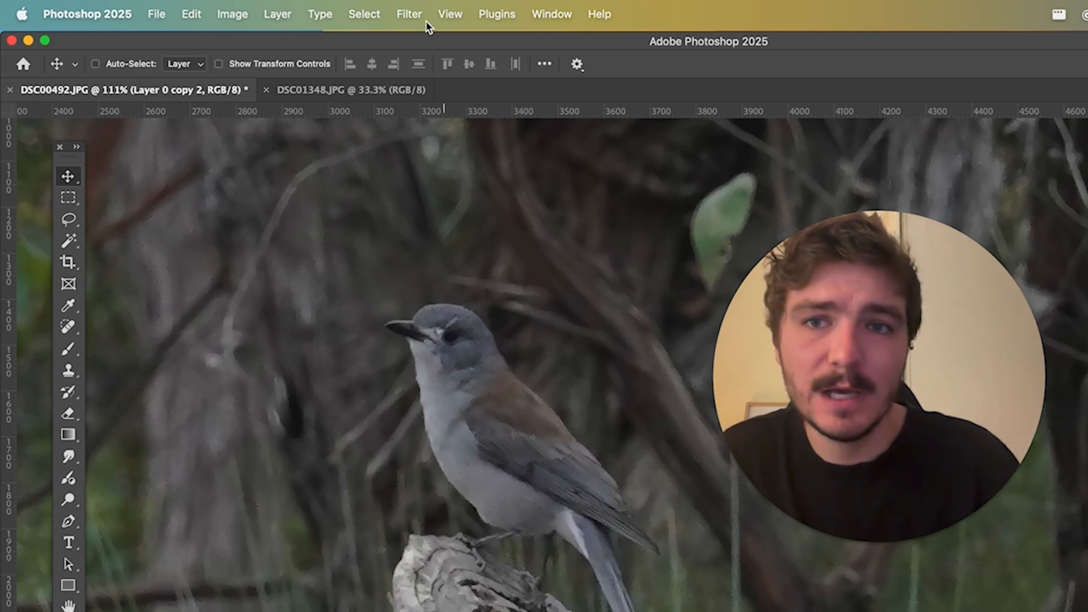
Step: Launch the Camera Raw Filter on the blurred bird layer
left_click(409, 14)
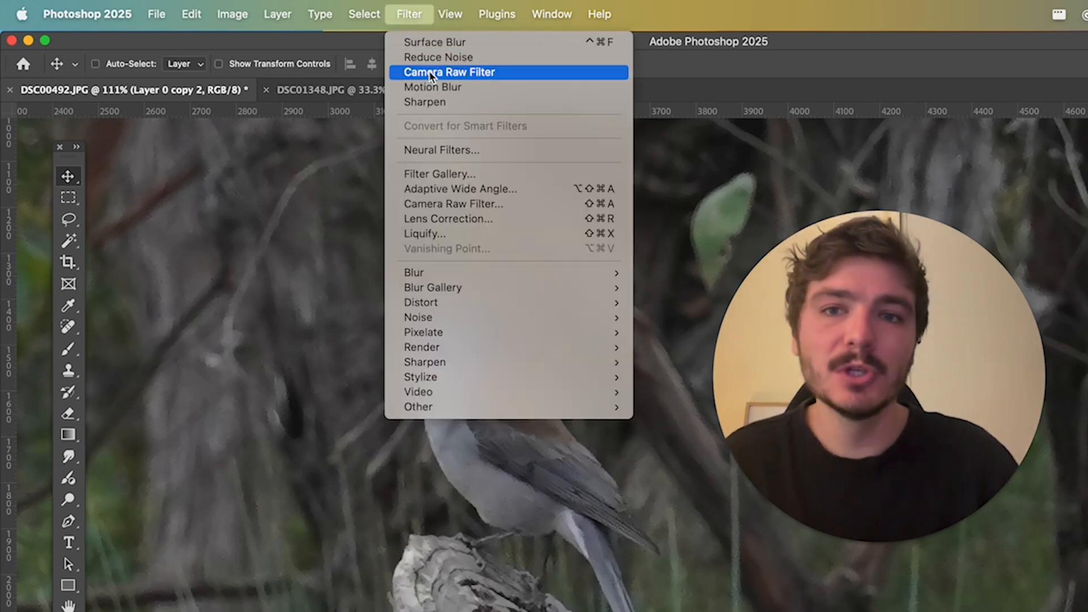
left_click(448, 72)
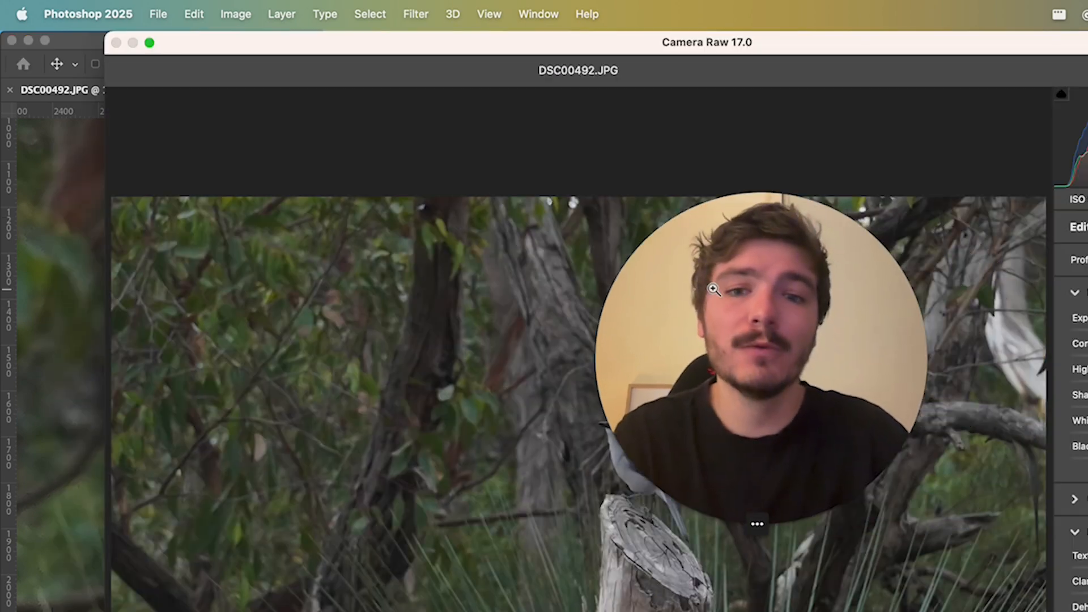
Step: Zoom in on the bird and test Texture at +100 and -100, then settle mild
left_click(149, 43)
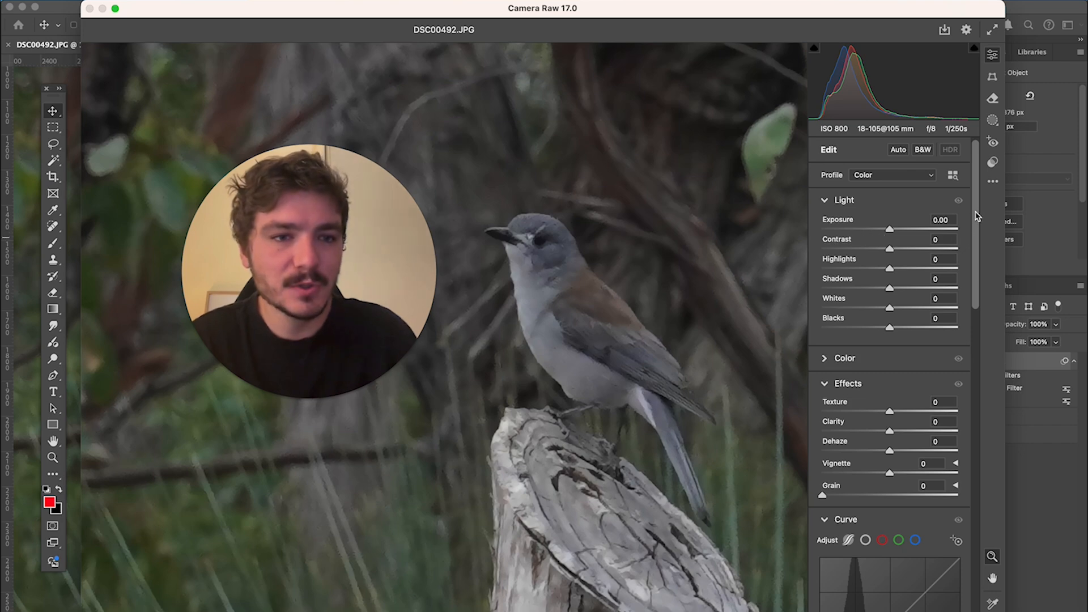
scroll("down", 3)
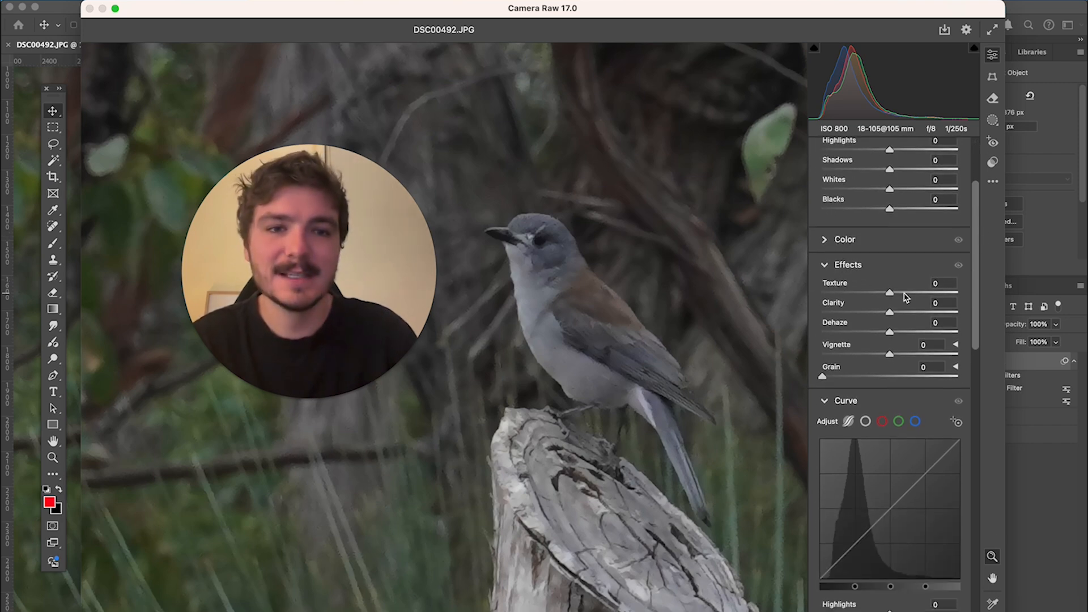
left_click_drag(889, 292, 957, 293)
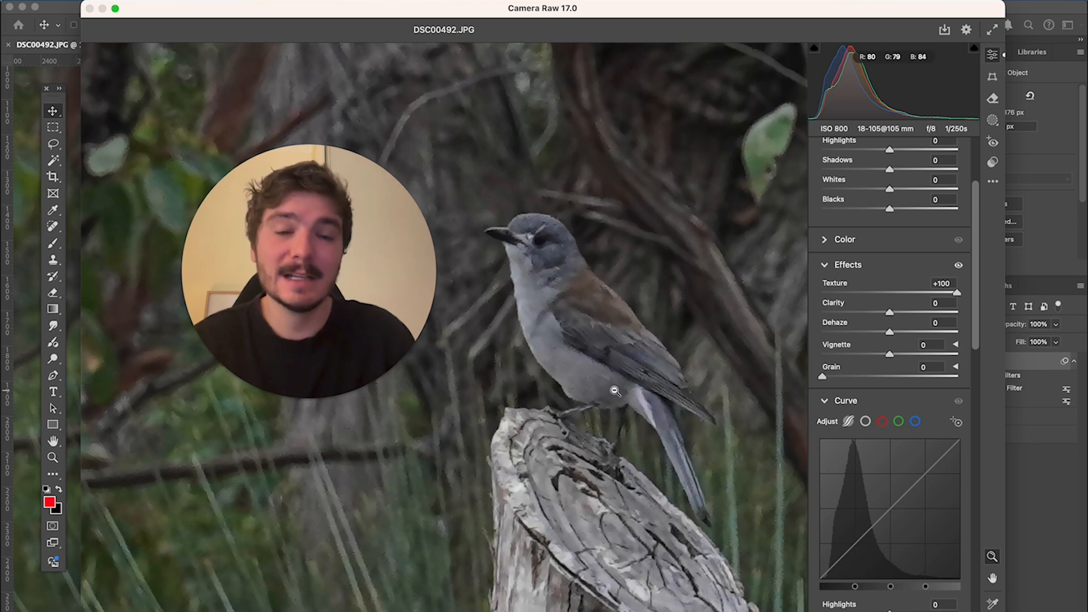
left_click_drag(957, 292, 822, 292)
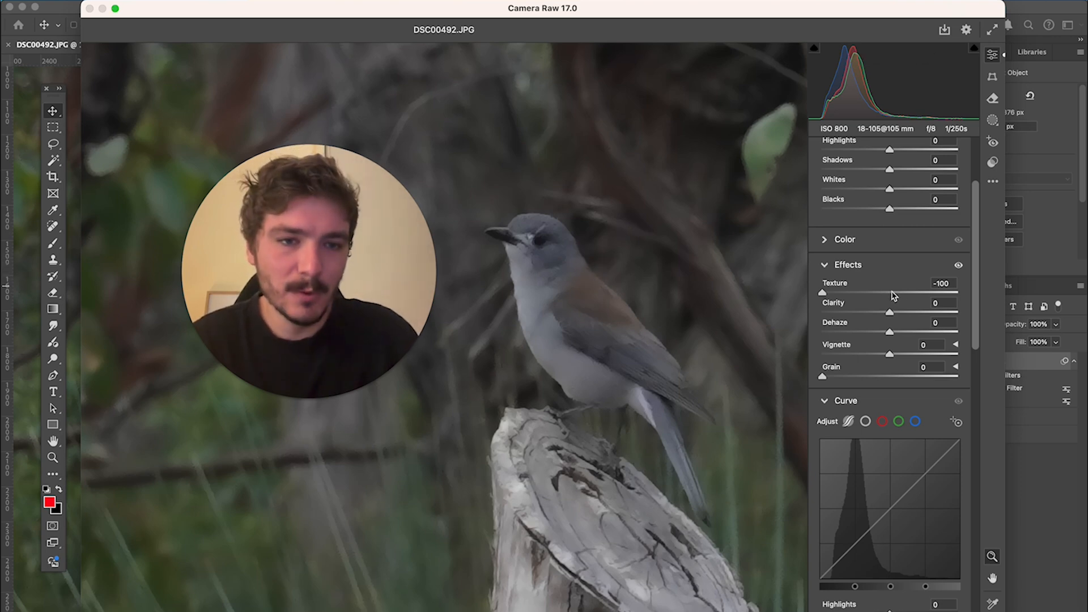
left_click_drag(822, 291, 902, 291)
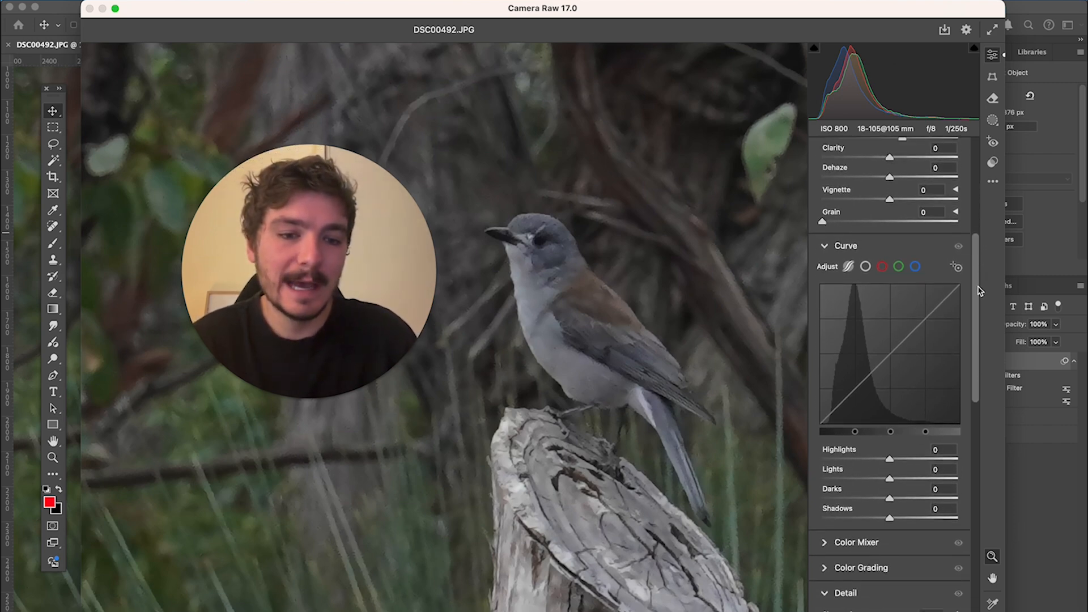
Step: Raise Camera Raw Sharpening from 20 to about 62 in the Detail panel
scroll("down", 3)
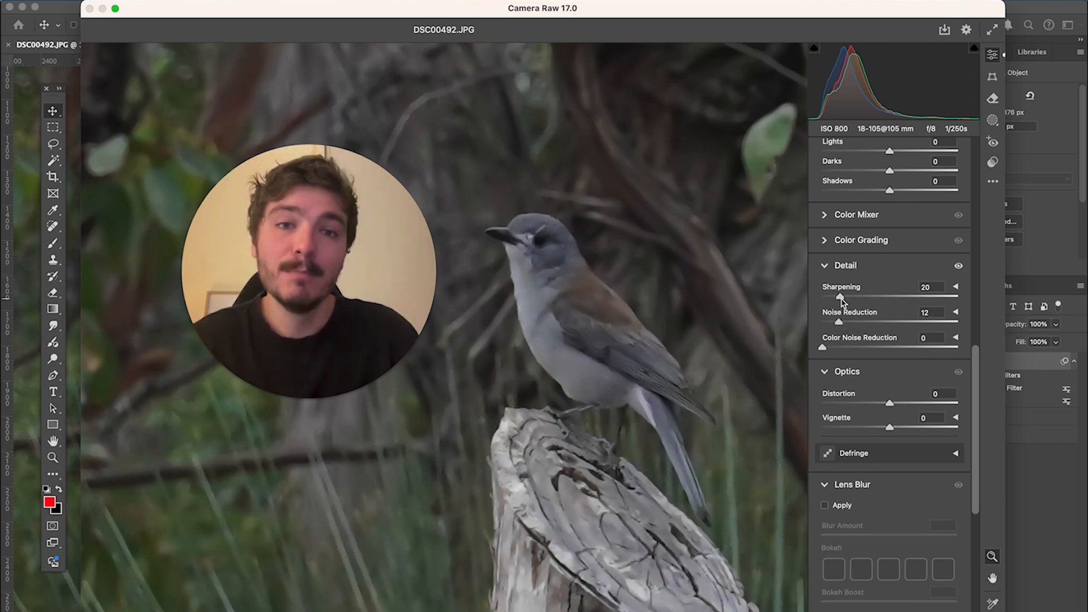
left_click_drag(841, 298, 850, 298)
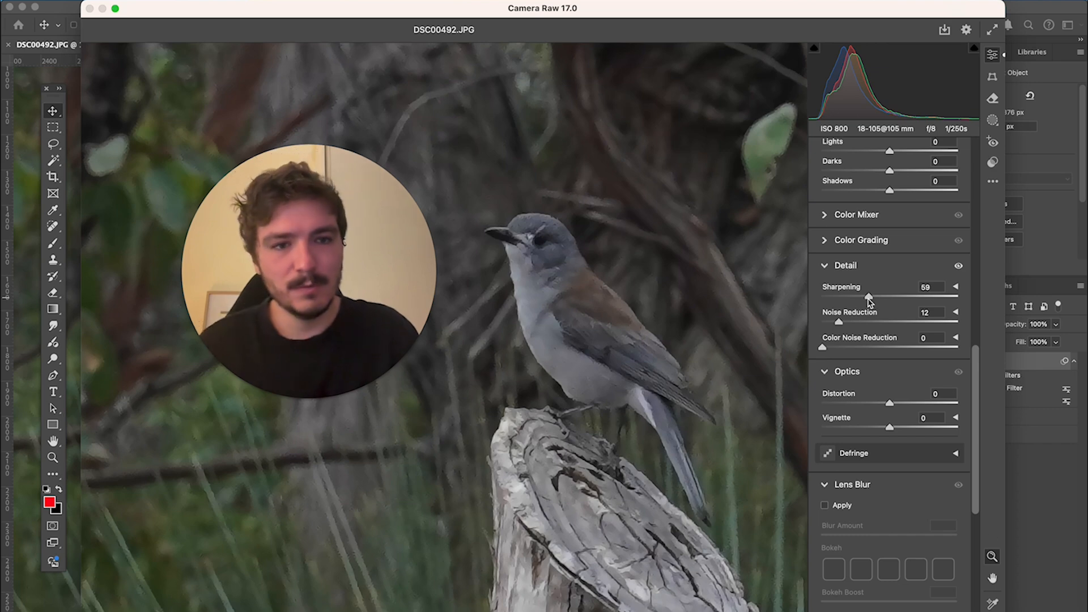
left_click_drag(871, 296, 881, 297)
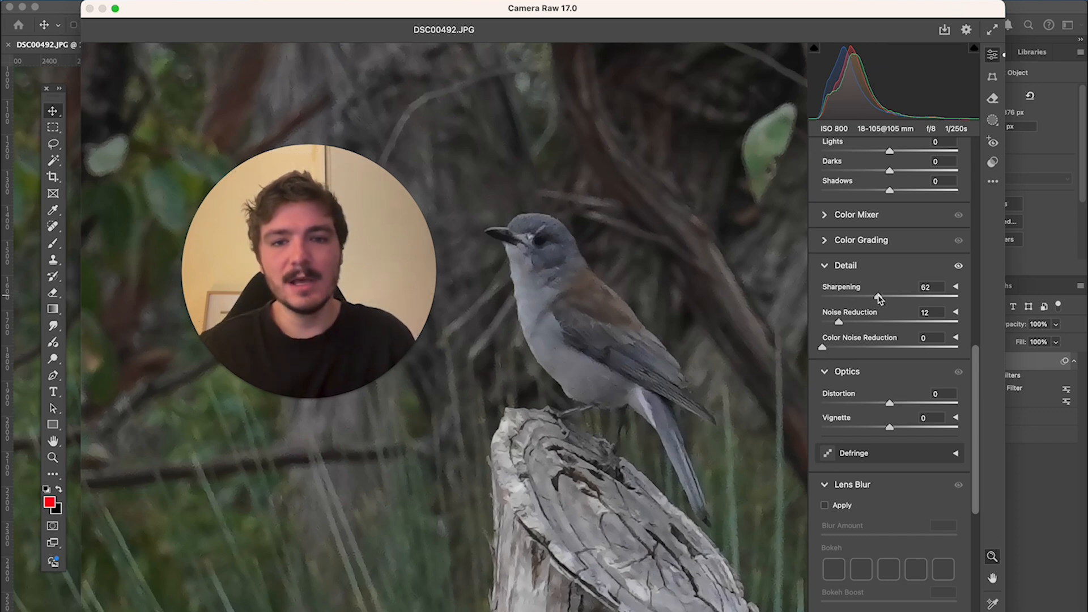
left_click_drag(837, 321, 860, 321)
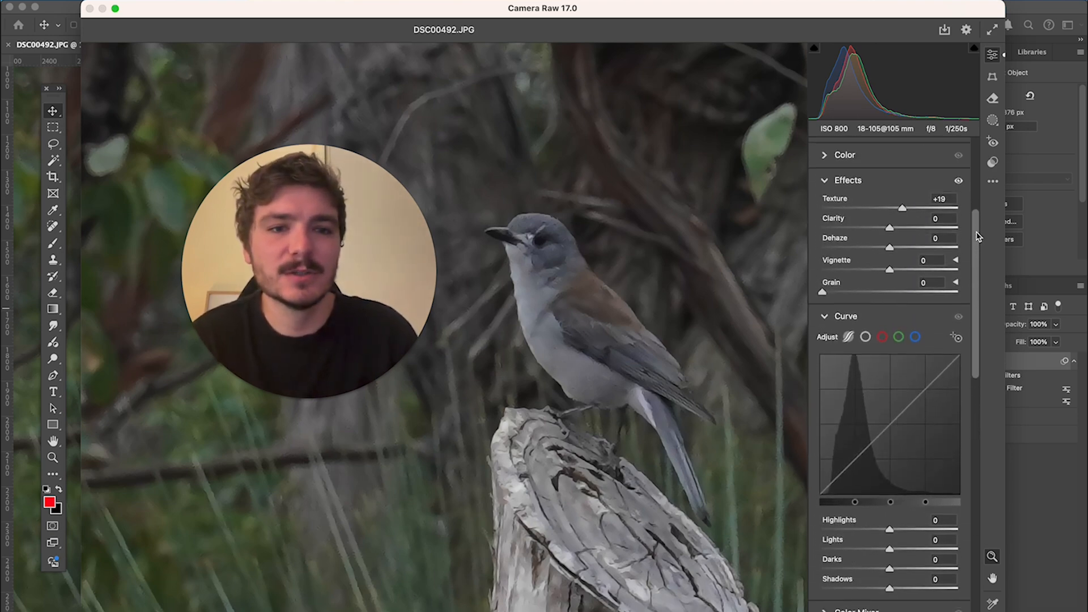
Step: Raise Camera Raw Texture from +19 to +45
scroll("down", 3)
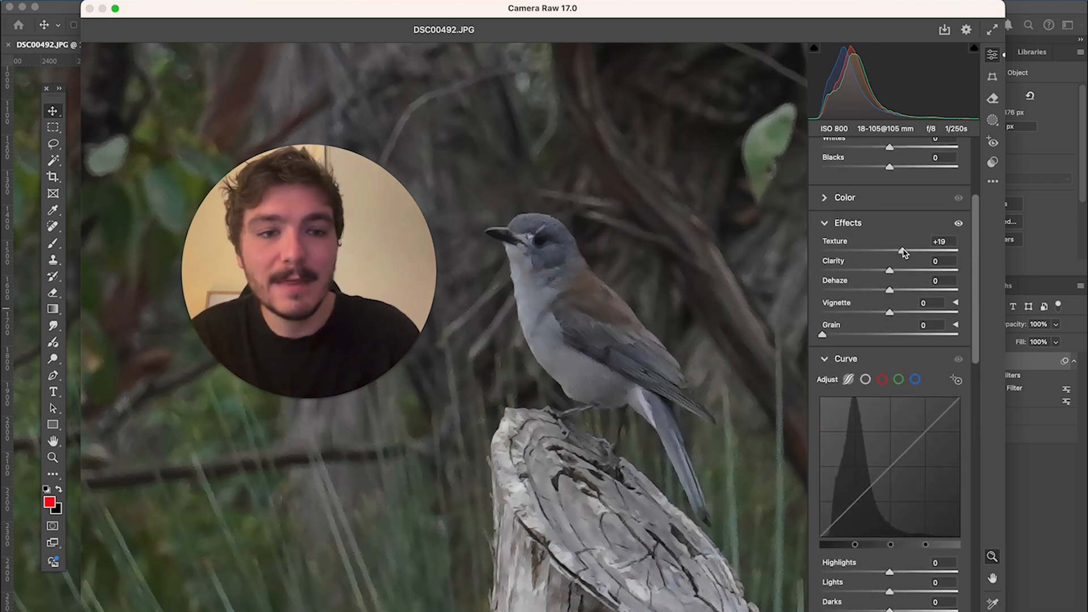
left_click_drag(890, 252, 916, 252)
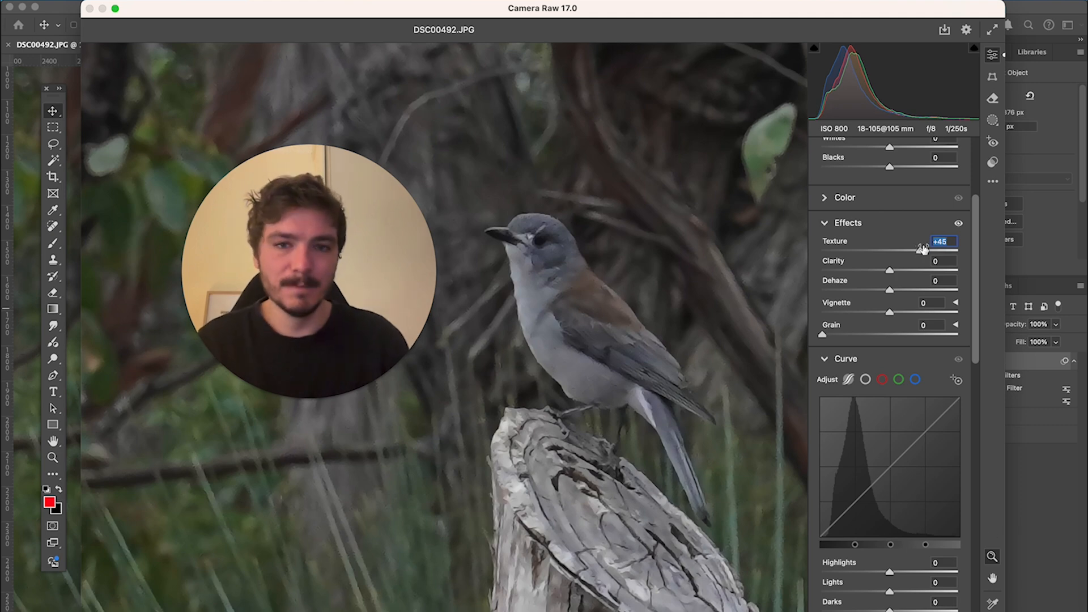